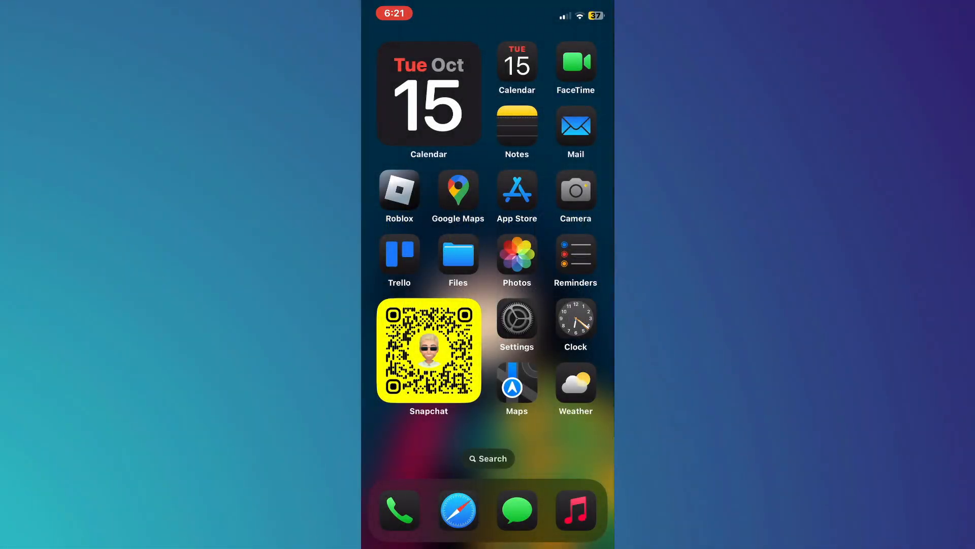
- Reach Wallet & Apple Pay in Settings and start adding a new card under Payment Cards
{"action": "left_click", "coordinate": [516, 318]}
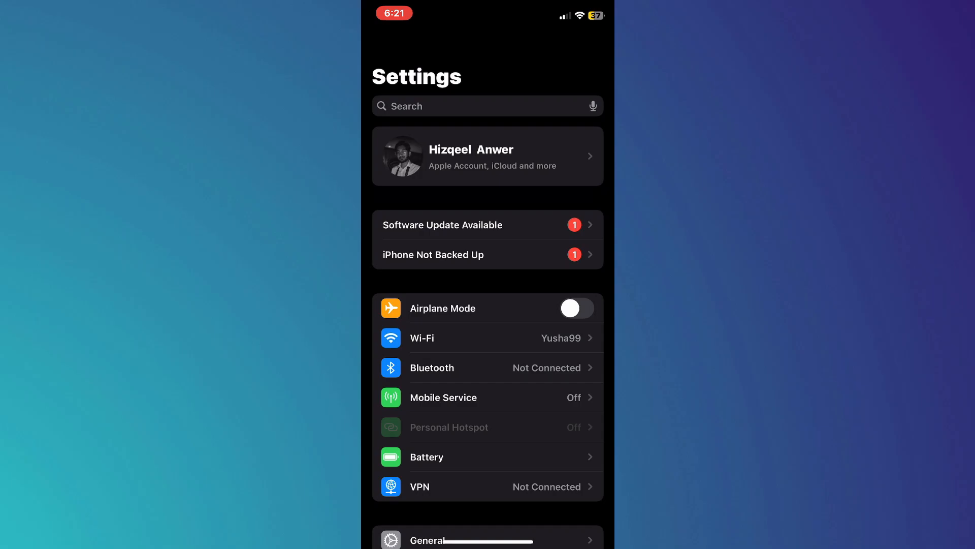
{"action": "scroll", "scroll_direction": "down", "scroll_amount": 3}
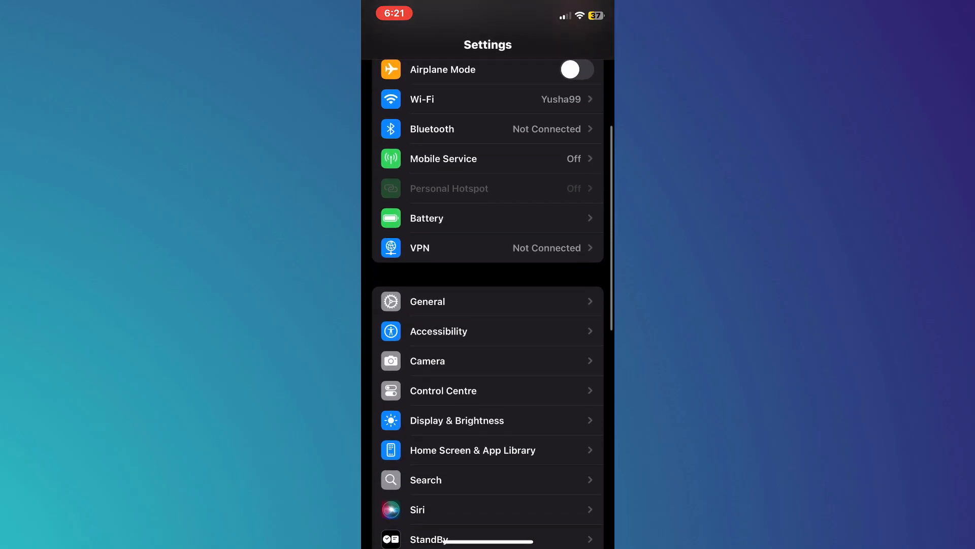
{"action": "scroll", "scroll_direction": "down", "scroll_amount": 3}
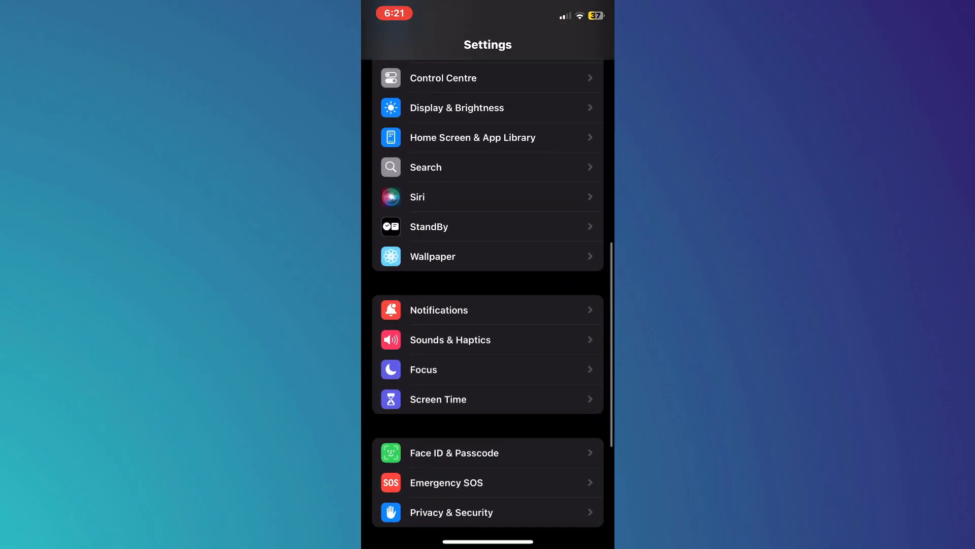
{"action": "scroll", "scroll_direction": "down", "scroll_amount": 3}
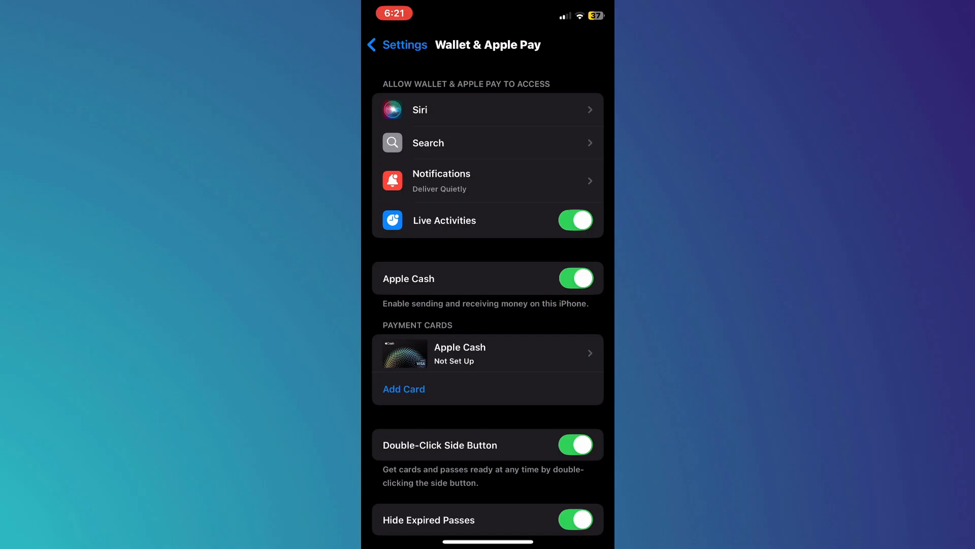
{"action": "left_click", "coordinate": [403, 389]}
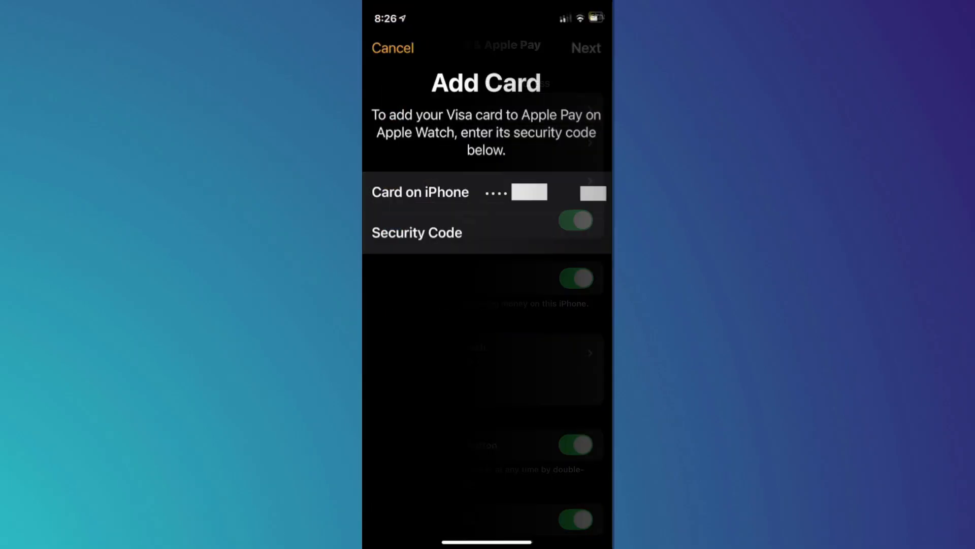